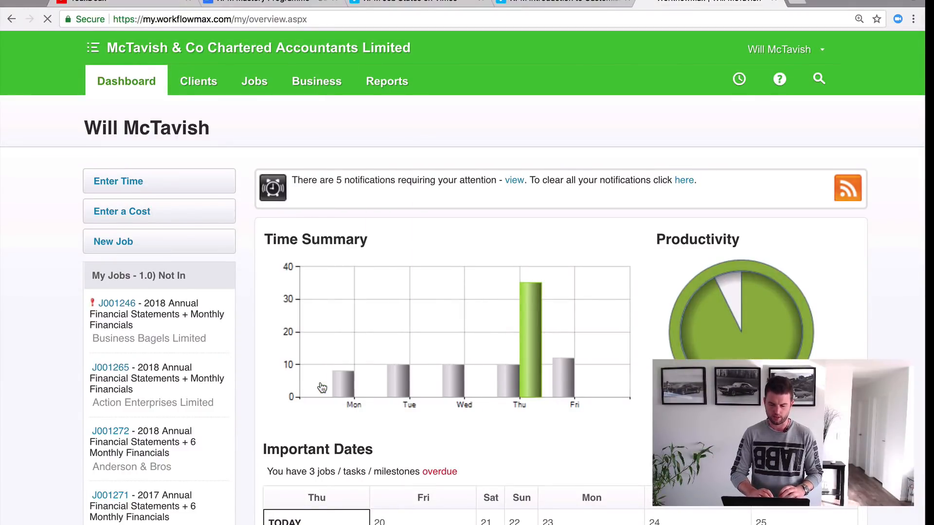
Go from Business general settings to the Job Settings page.
left_click(317, 81)
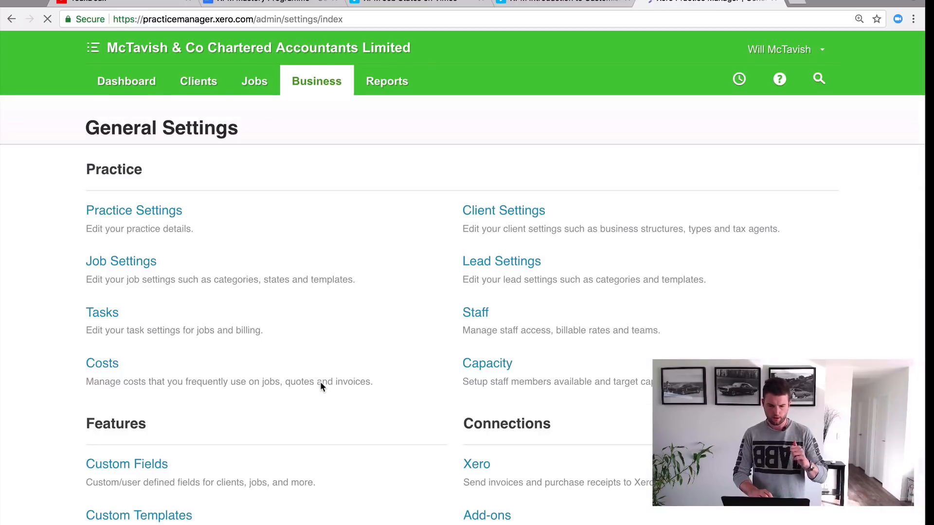
mouse_move(121, 261)
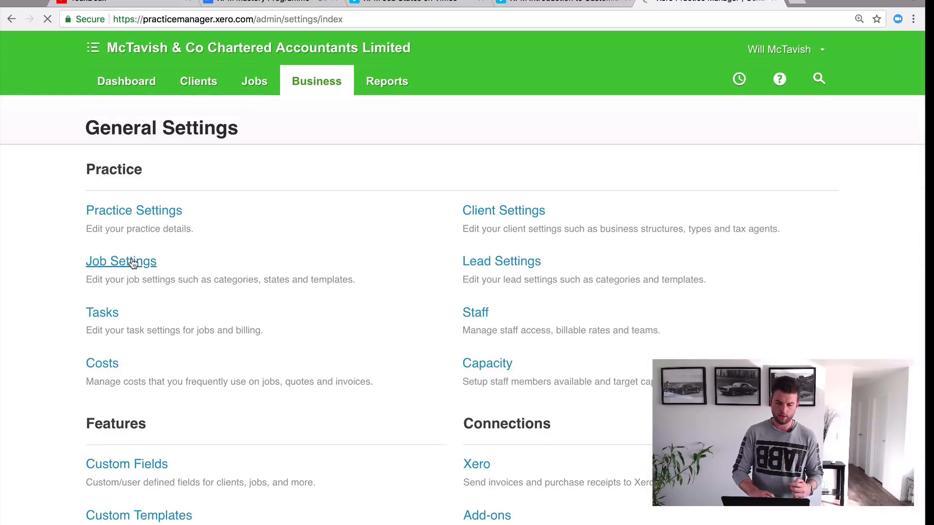
left_click(122, 261)
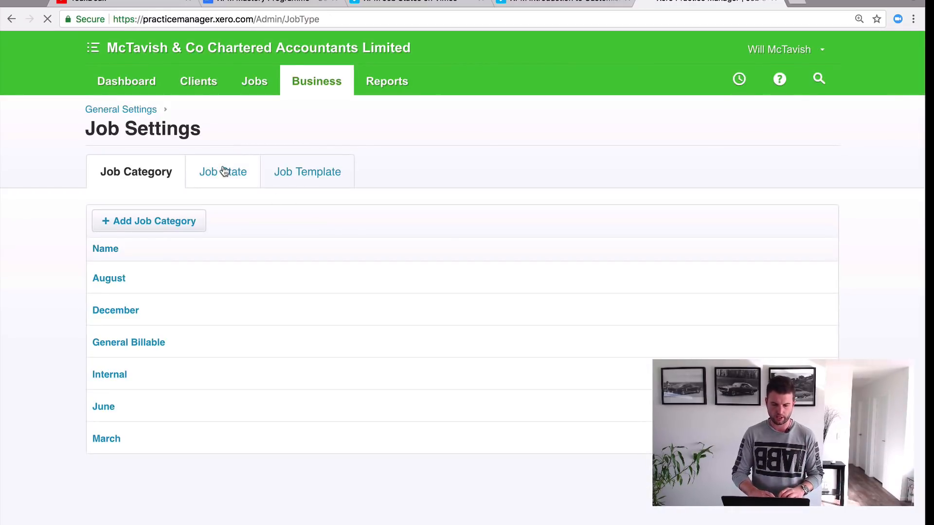
Show the Job State list and start a new job state.
left_click(222, 172)
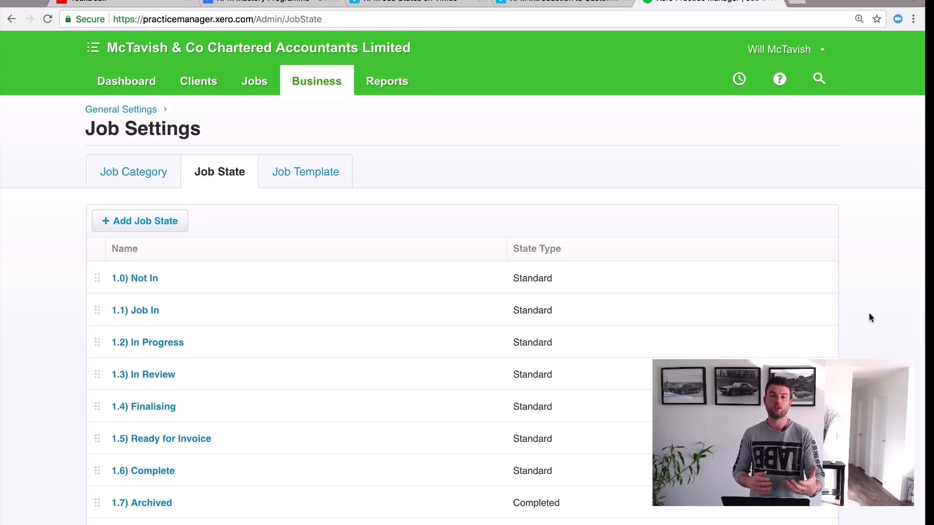
mouse_move(474, 196)
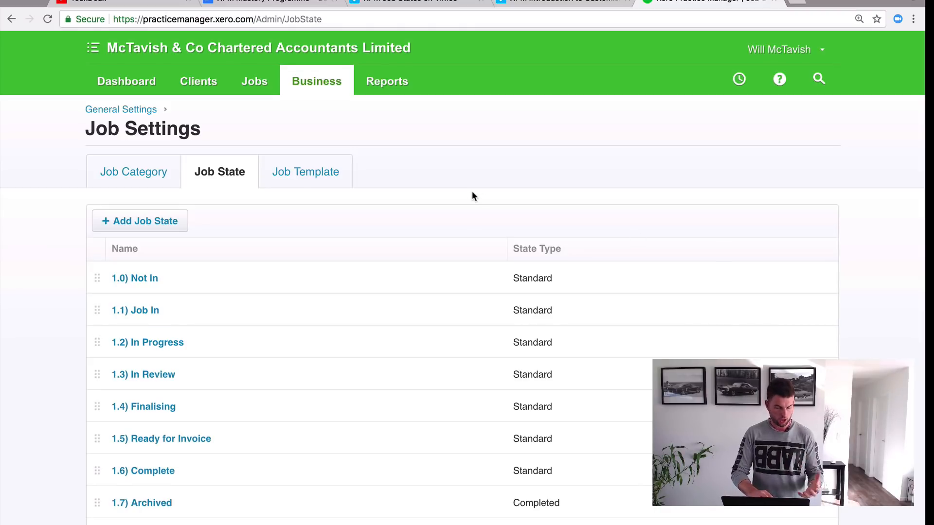
left_click(139, 221)
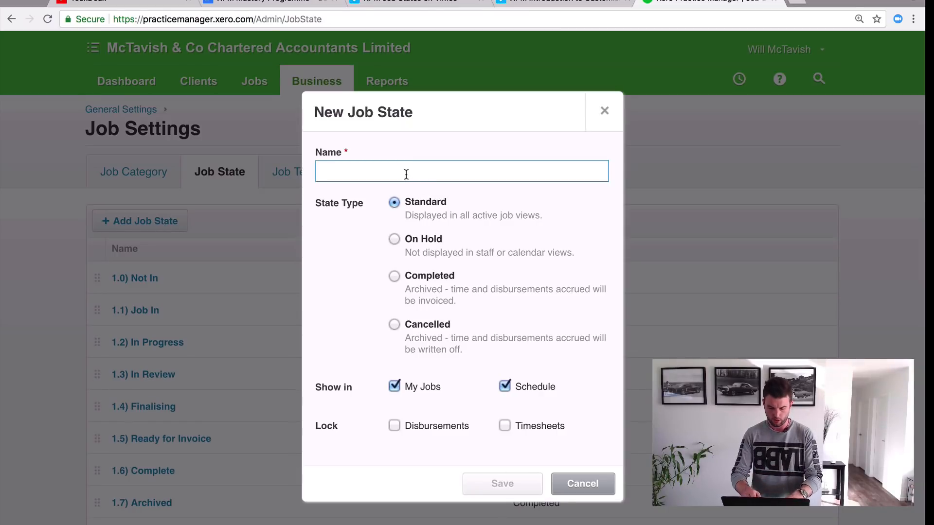
Save a Standard job state named '4.0) Test Job State'.
type("4.")
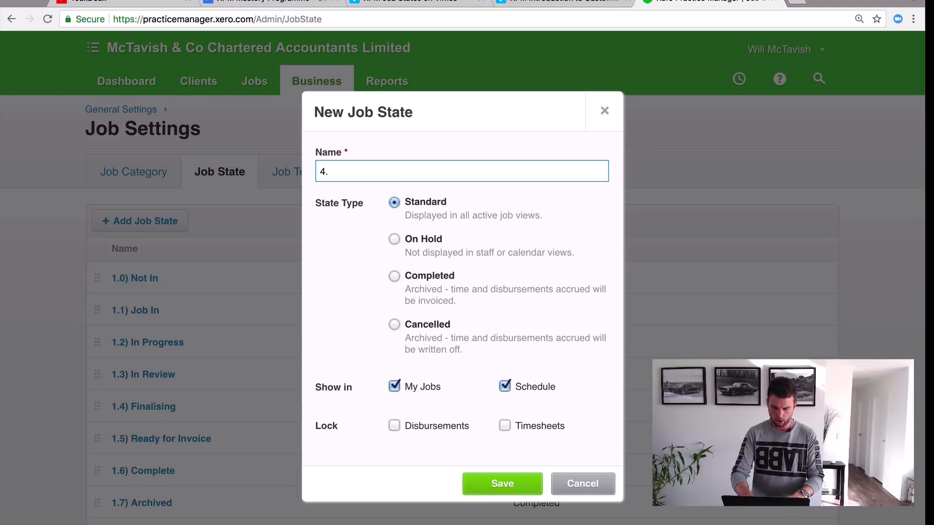
type(") Test")
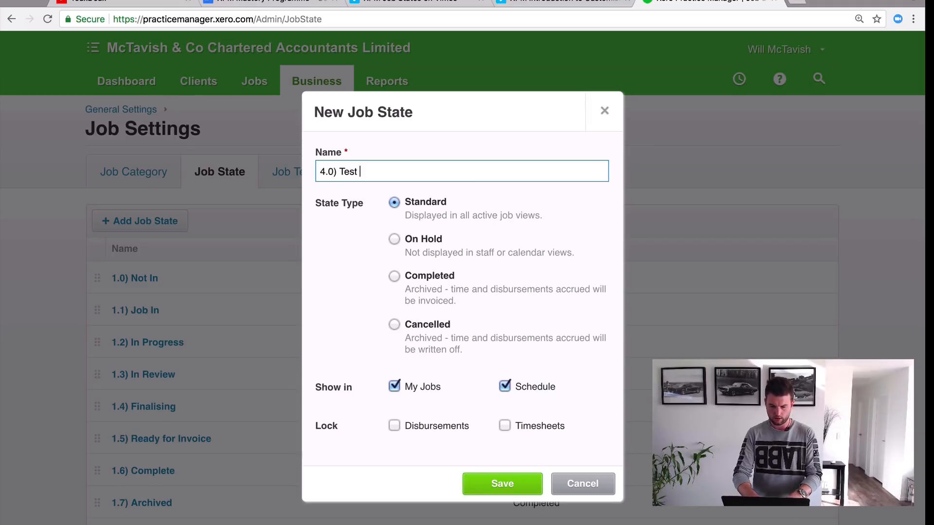
type("Job State")
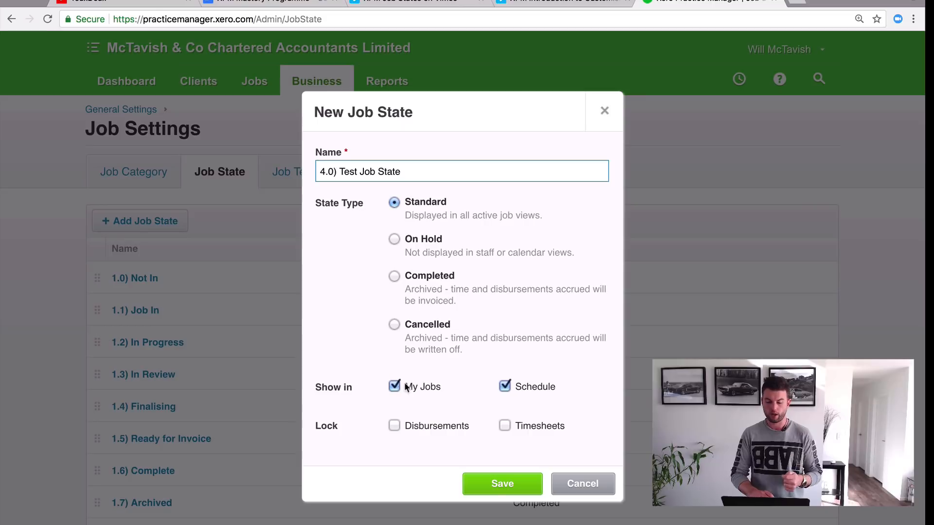
mouse_move(534, 448)
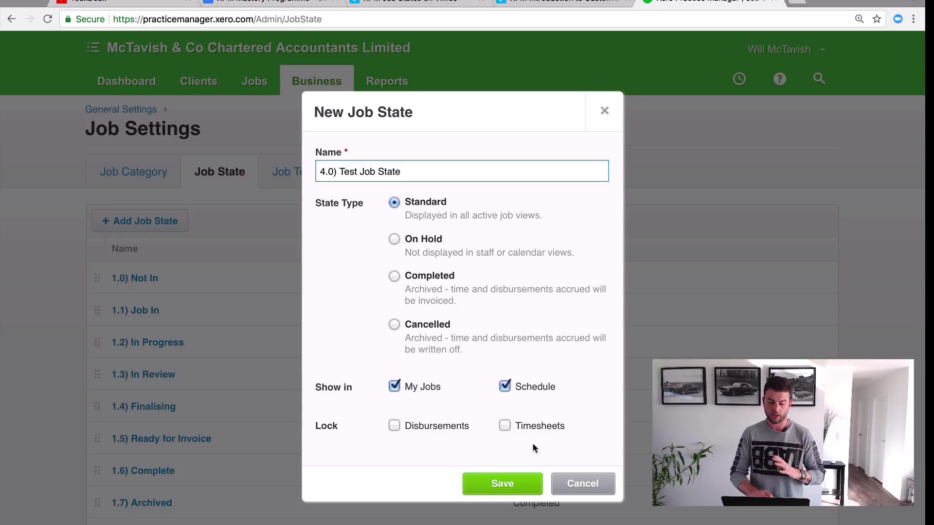
left_click(502, 483)
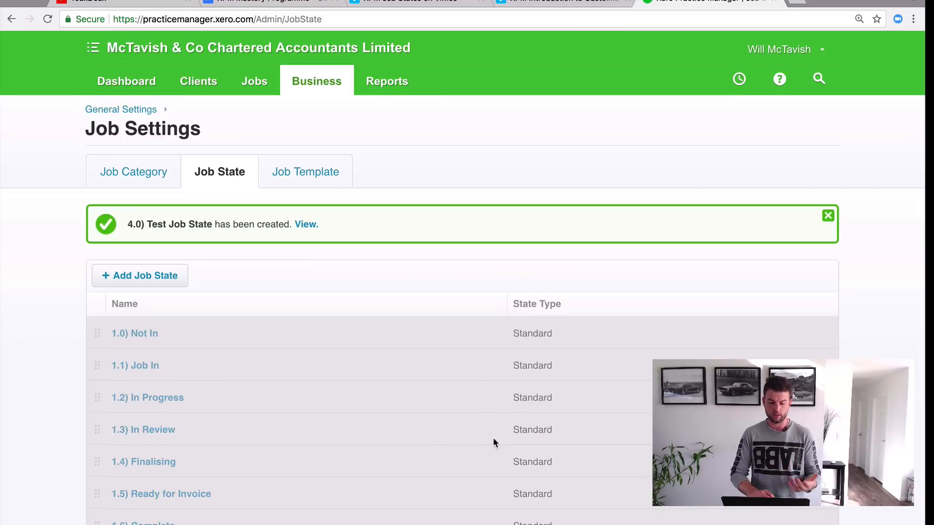
Check 1.7) Archived without changes, then delete 4.0) Test Job State.
scroll("down", 3)
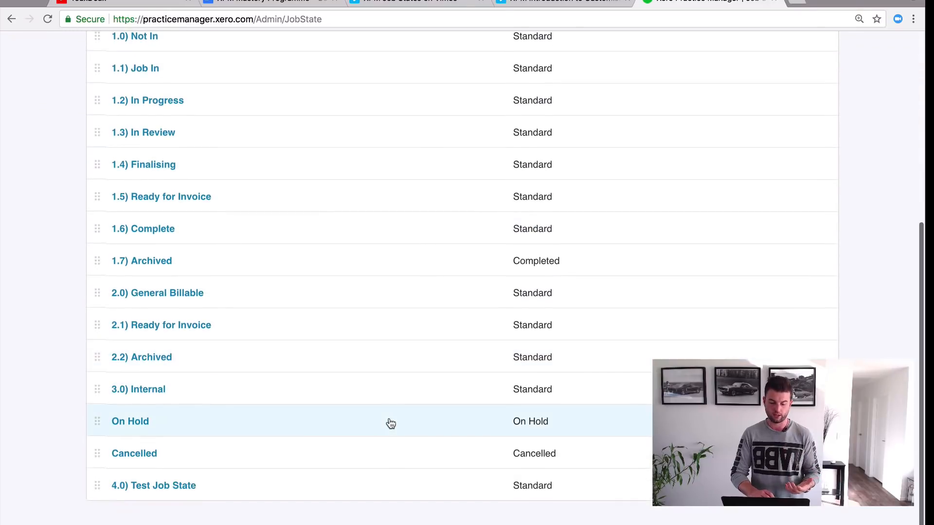
mouse_move(255, 397)
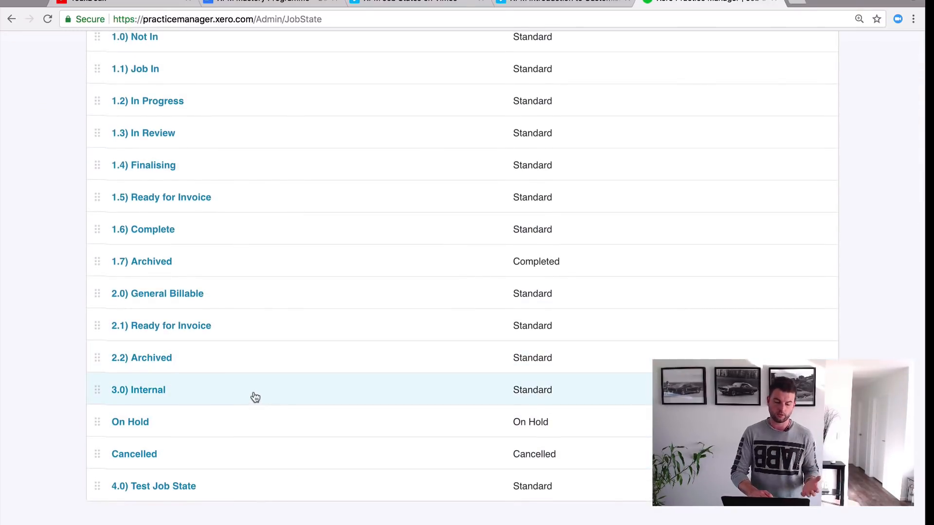
scroll("up", 3)
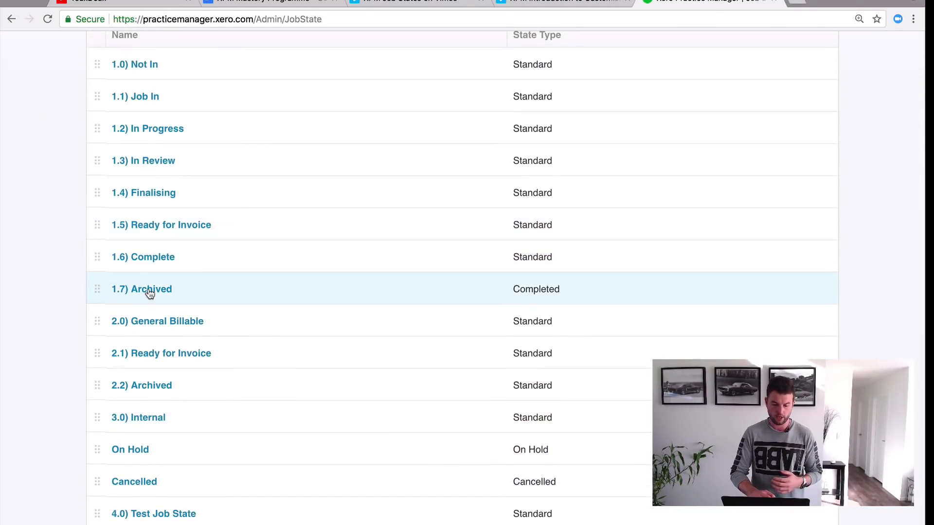
left_click(142, 289)
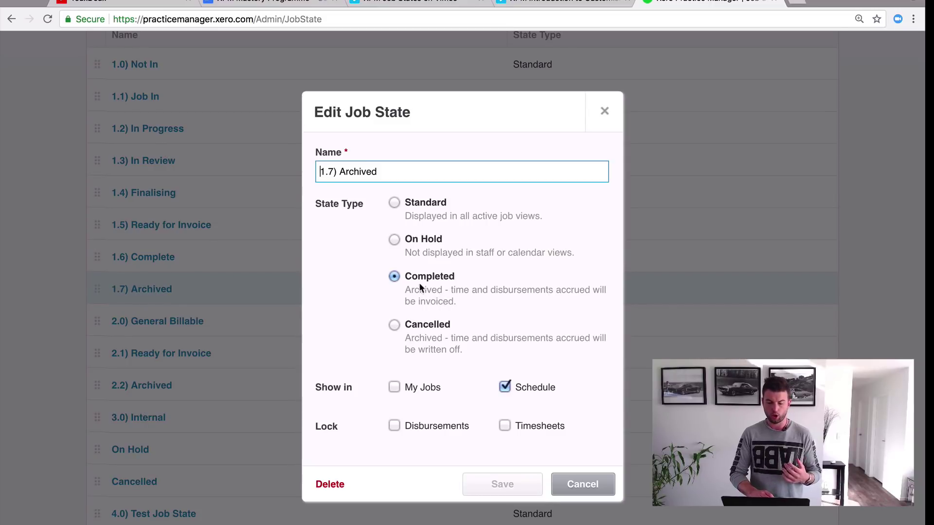
mouse_move(498, 369)
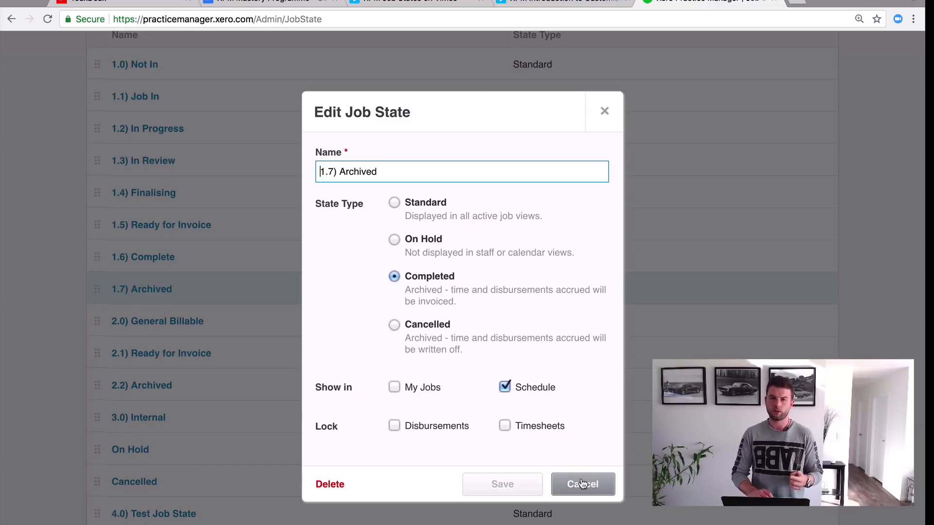
left_click(582, 484)
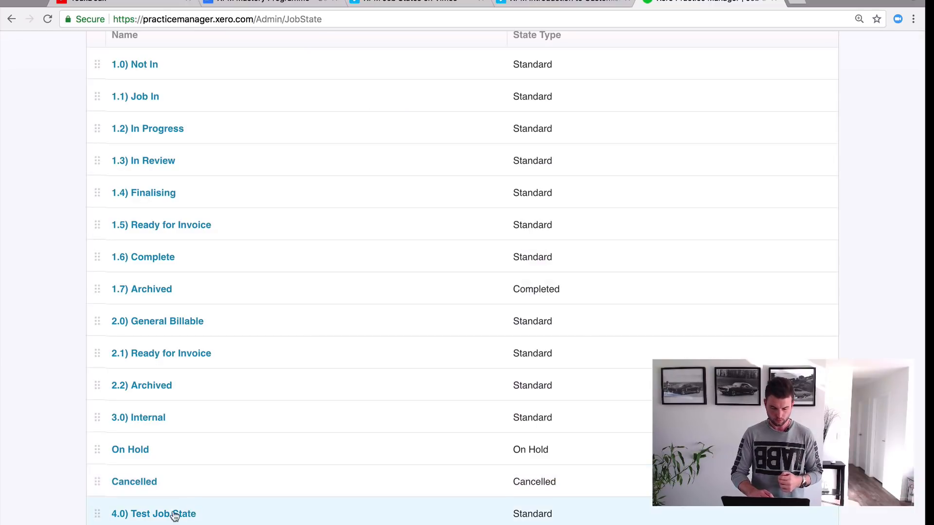
left_click(154, 514)
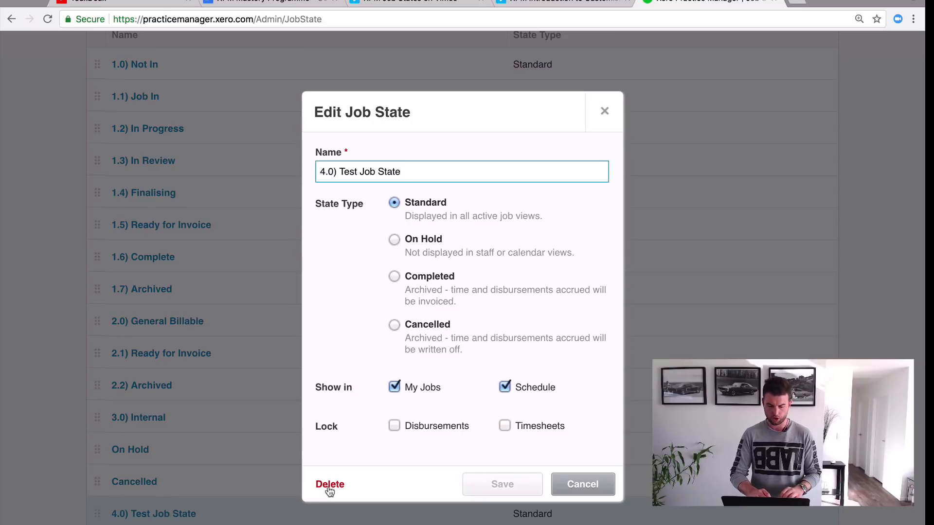
left_click(582, 483)
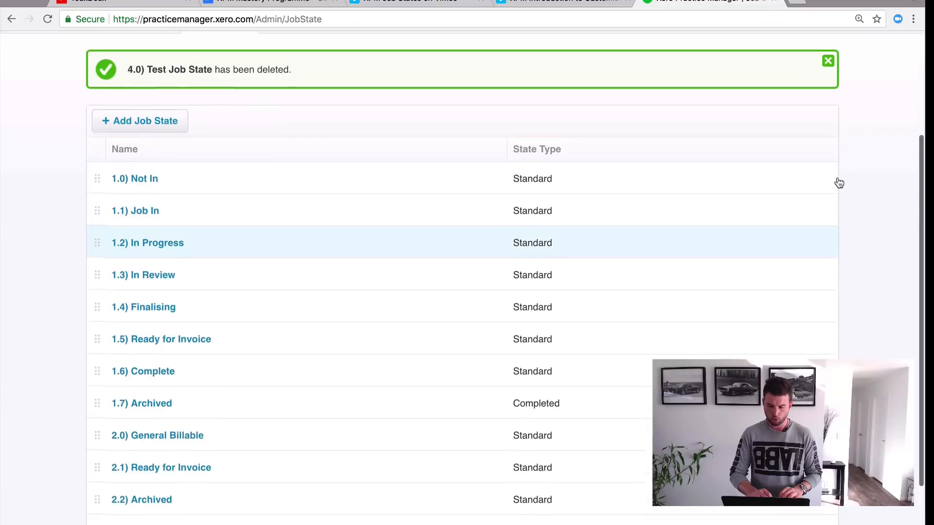
mouse_move(623, 183)
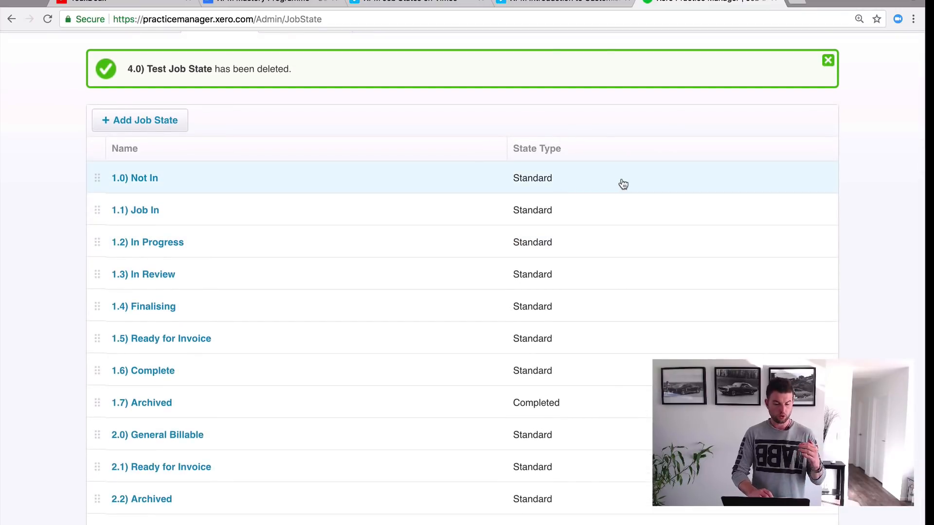
mouse_move(849, 176)
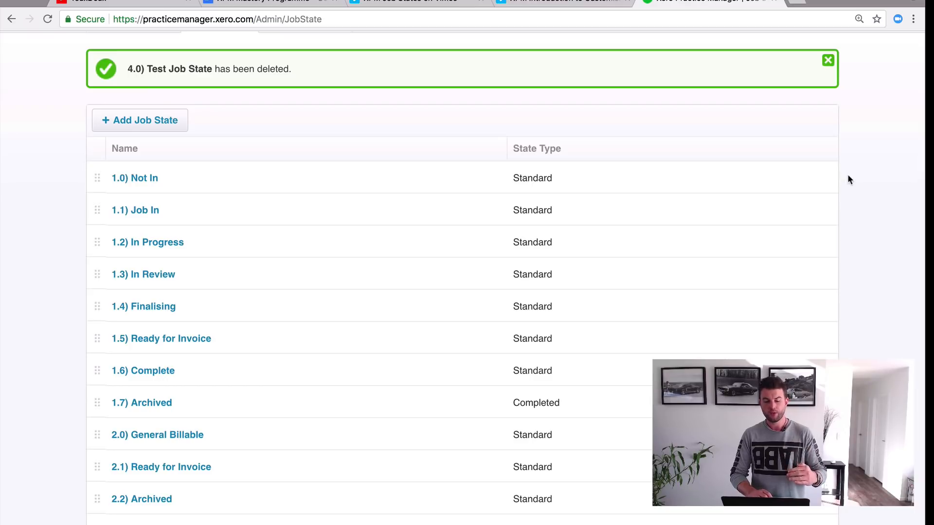
Scroll down to review 3.0) Internal, On Hold and Cancelled states.
scroll("down", 3)
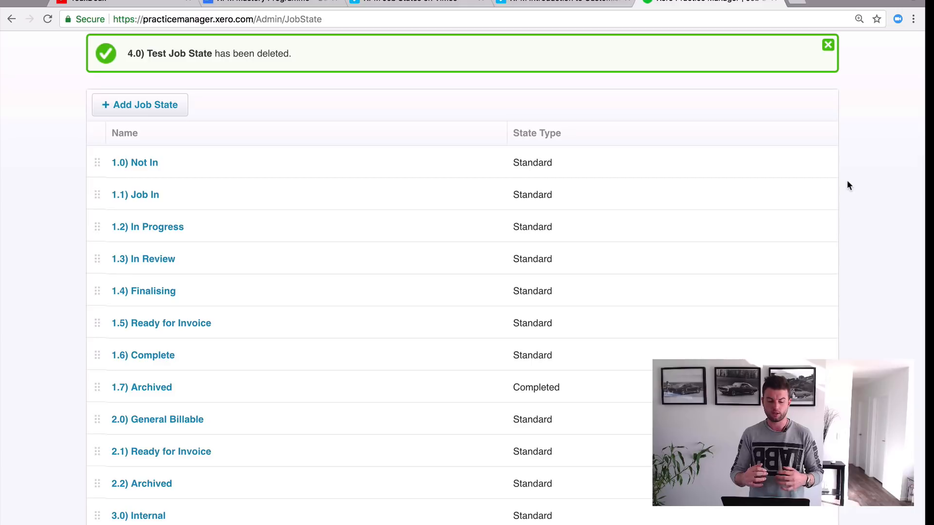
mouse_move(367, 308)
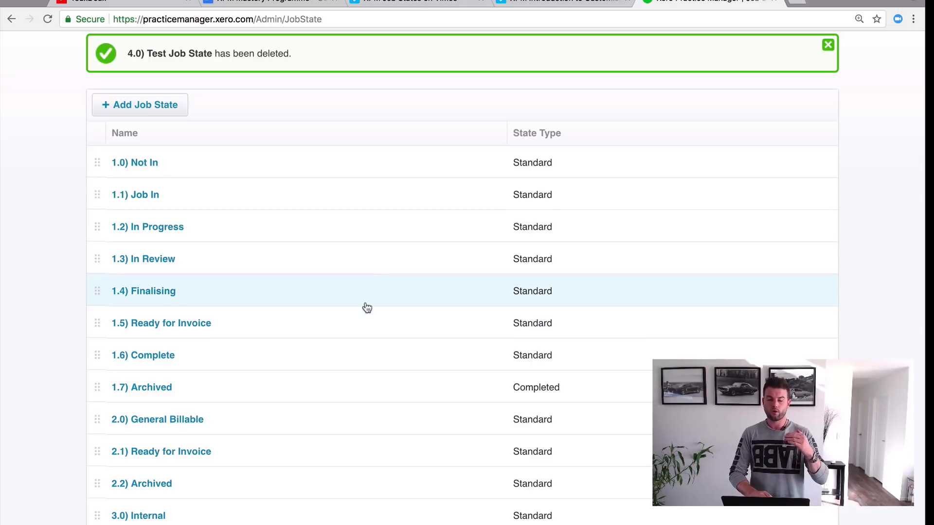
mouse_move(355, 330)
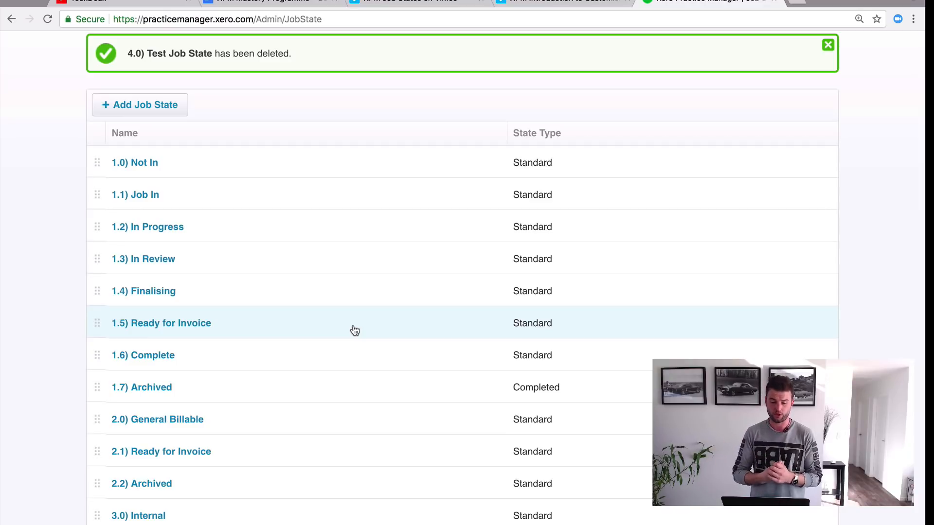
mouse_move(334, 371)
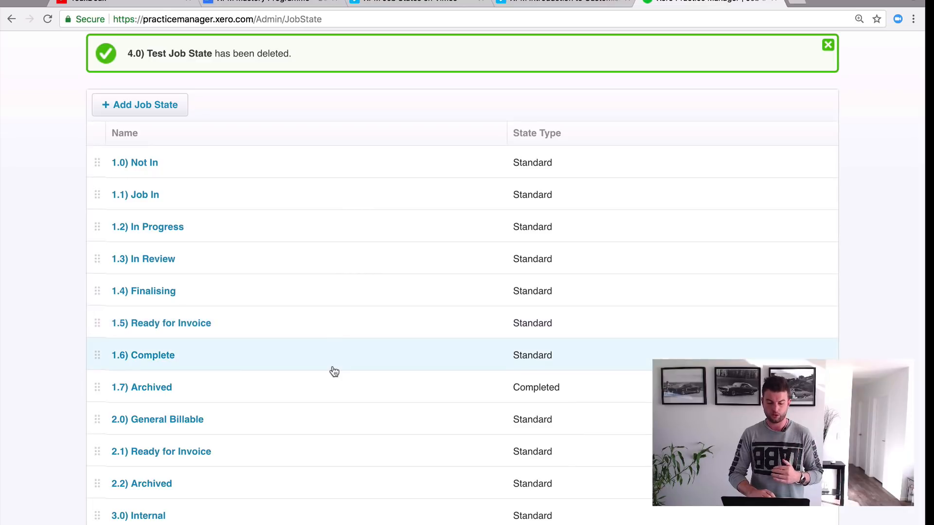
mouse_move(190, 364)
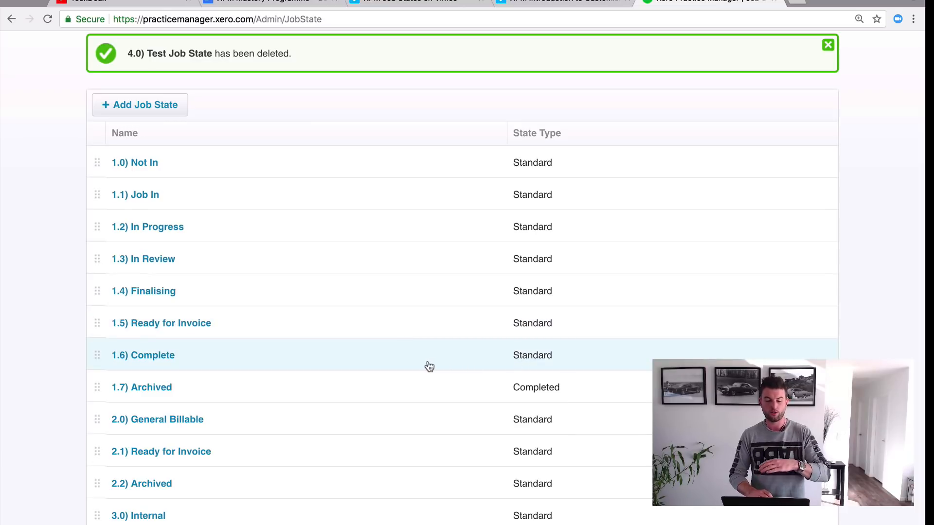
scroll("down", 3)
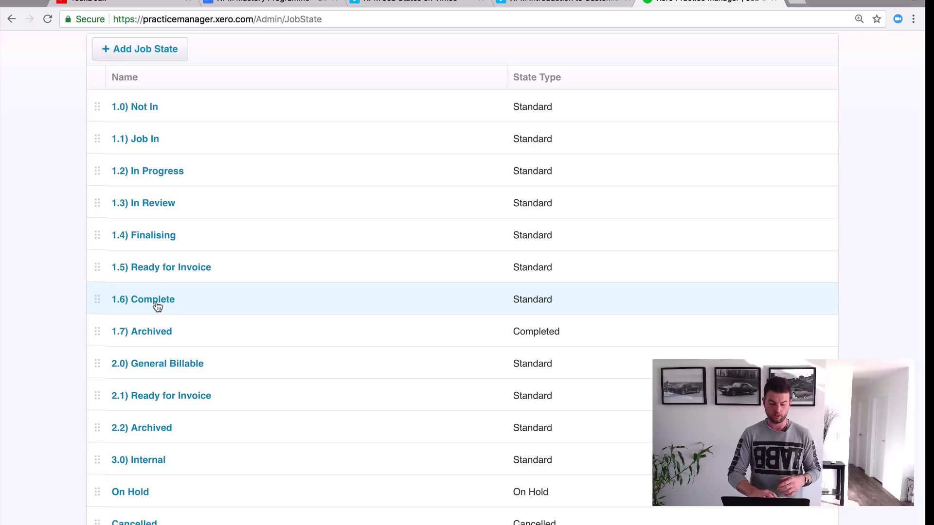
left_click(143, 300)
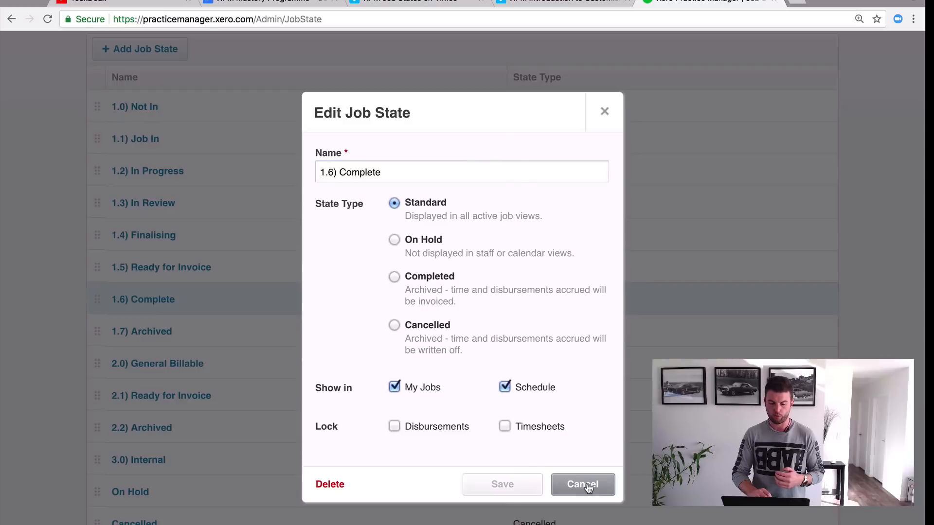
left_click(582, 484)
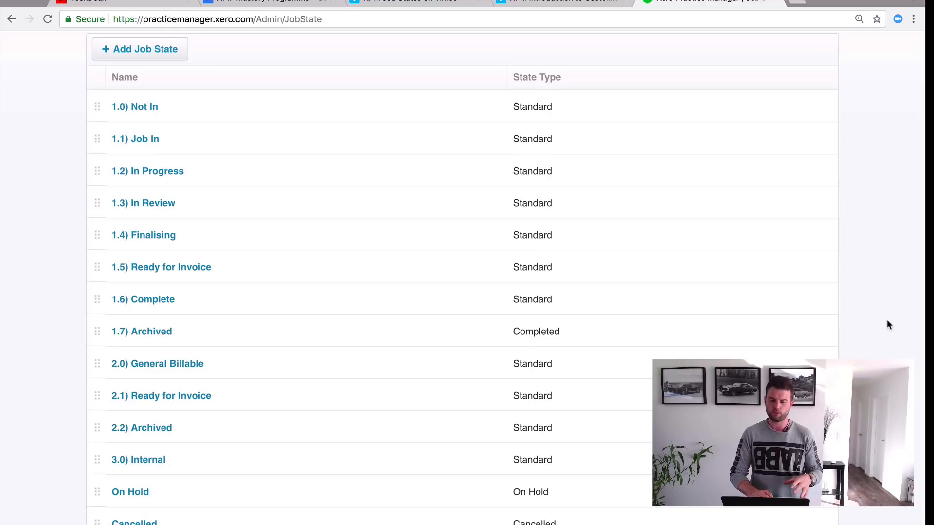
mouse_move(647, 299)
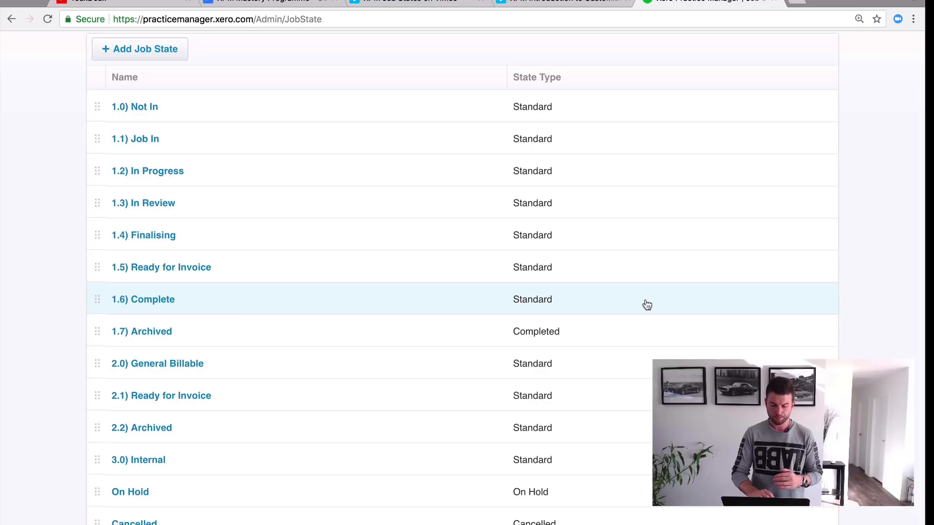
mouse_move(687, 340)
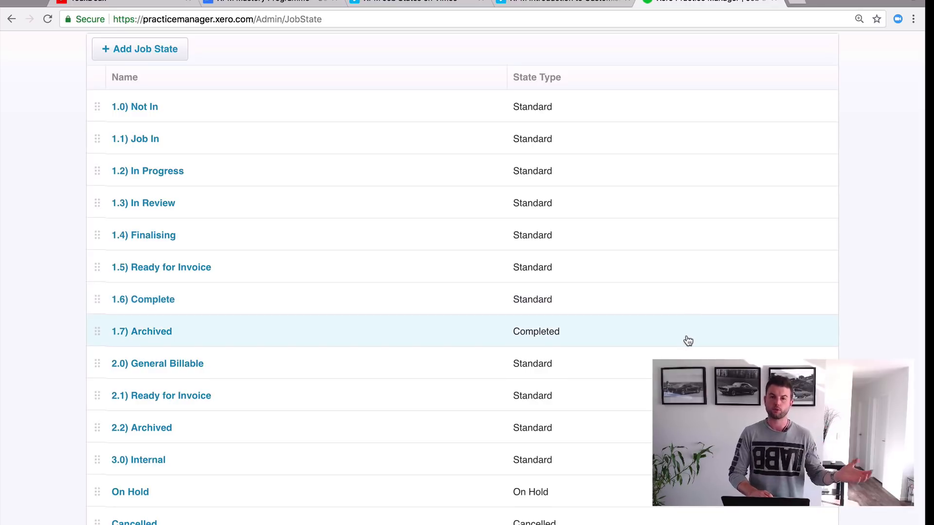
mouse_move(854, 88)
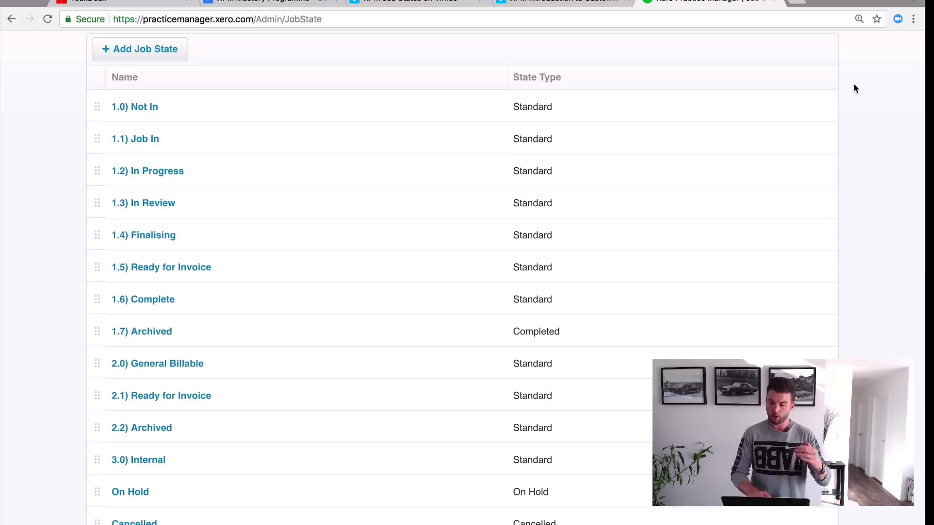
mouse_move(765, 339)
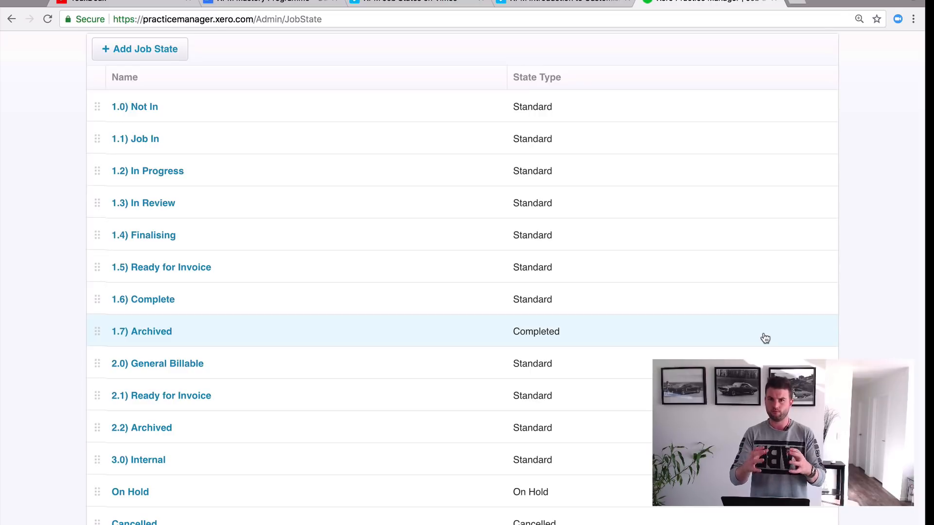
mouse_move(881, 339)
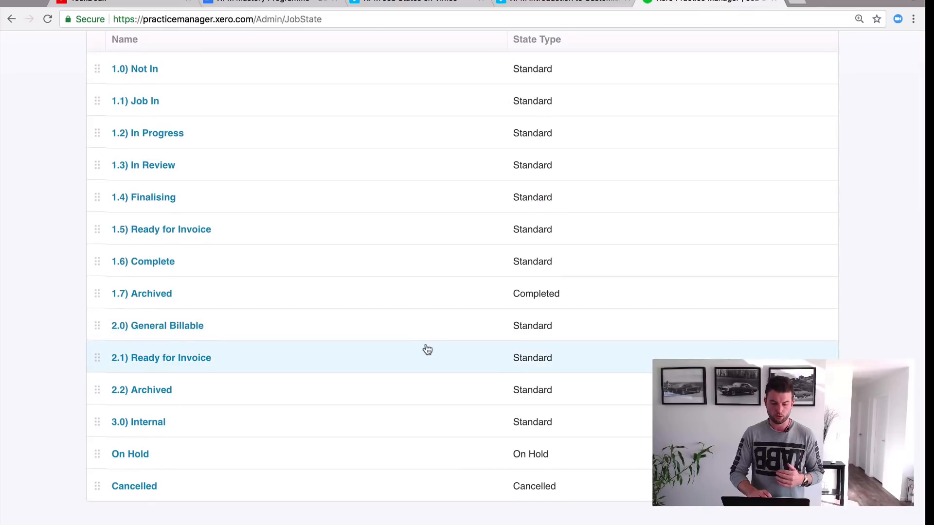
mouse_move(299, 326)
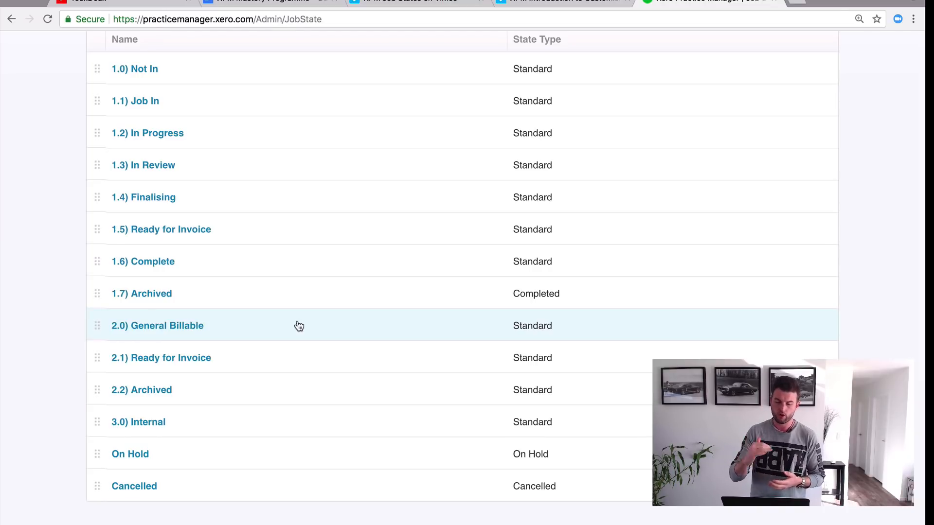
mouse_move(231, 332)
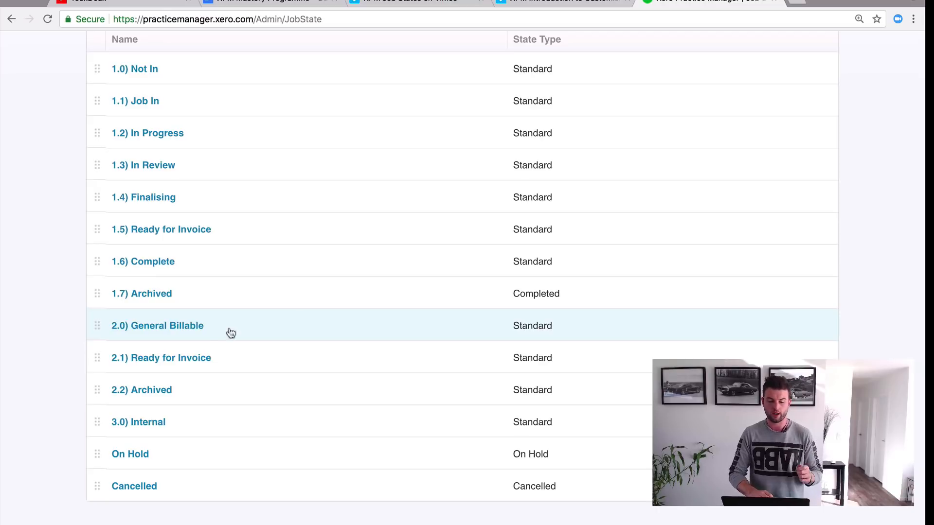
mouse_move(273, 332)
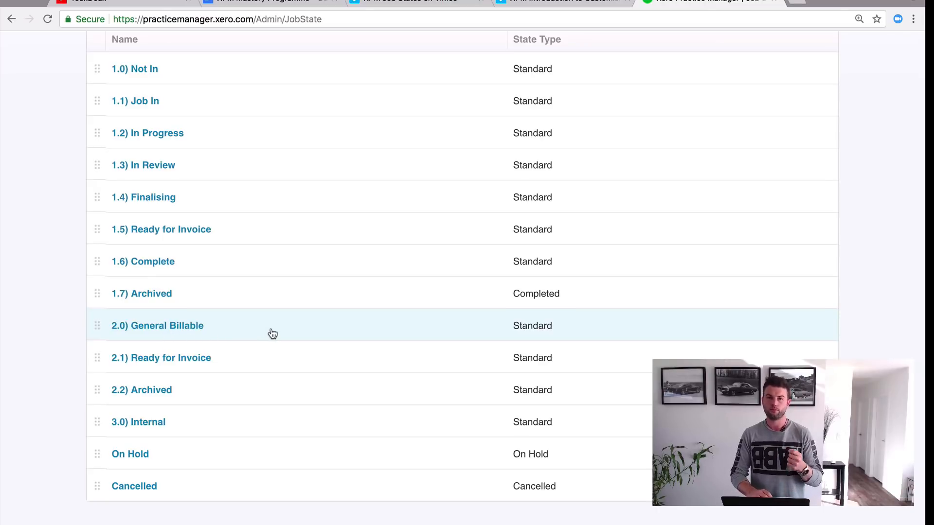
mouse_move(262, 369)
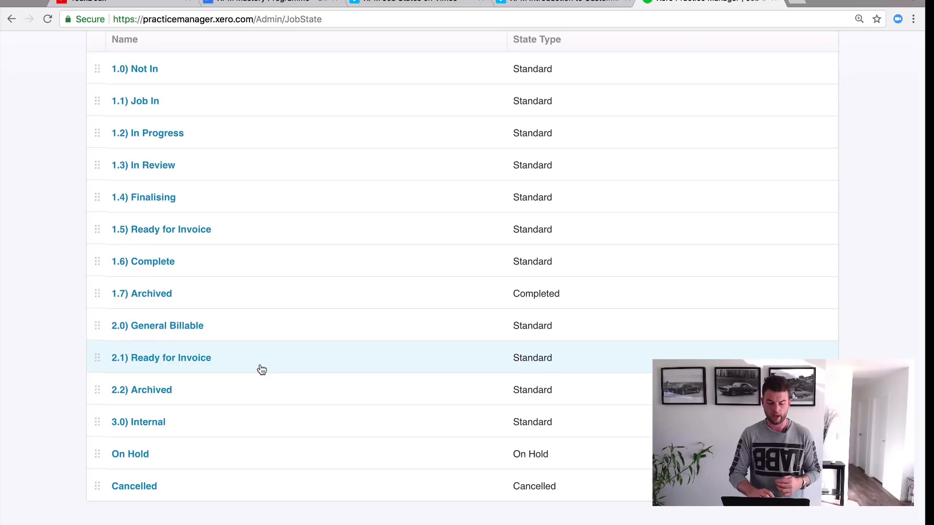
mouse_move(281, 374)
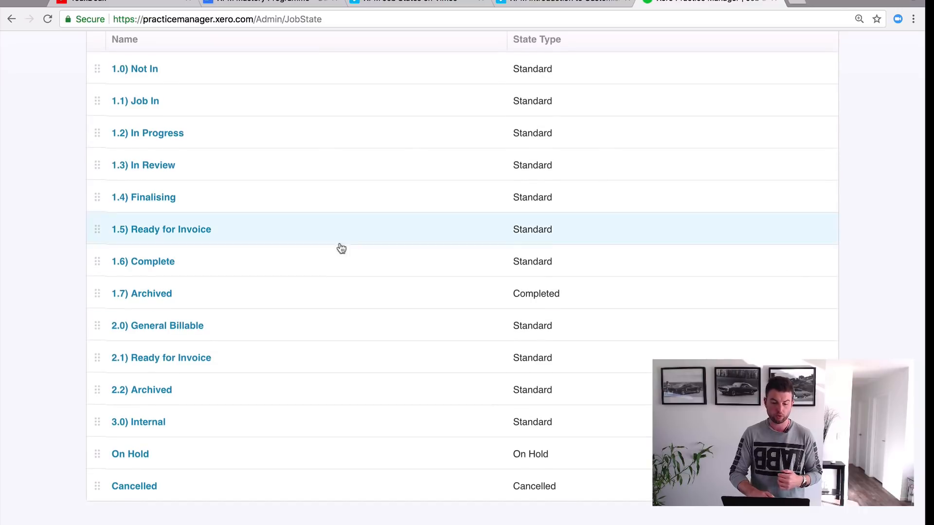
mouse_move(258, 228)
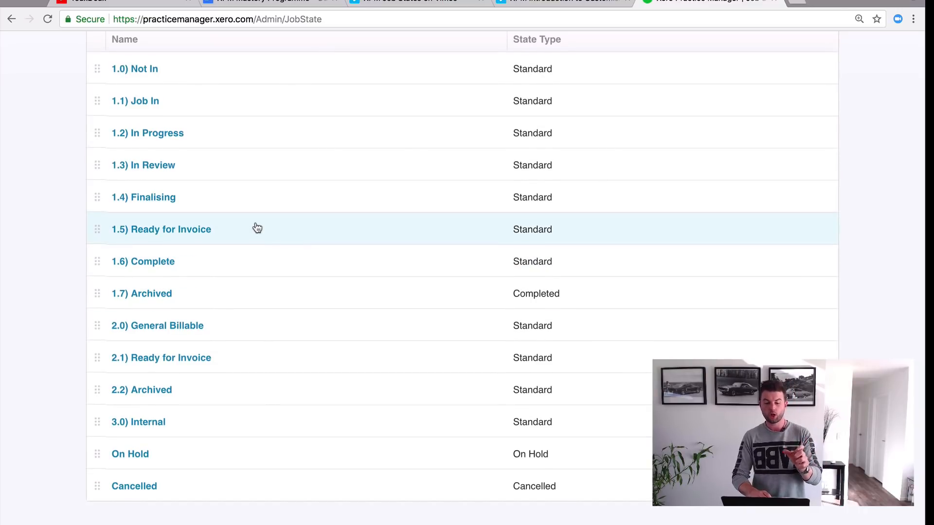
mouse_move(899, 355)
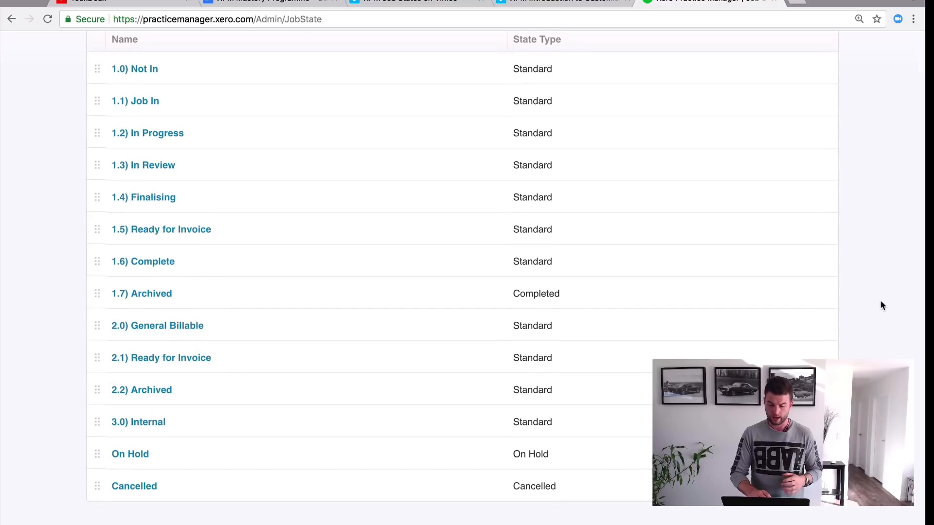
mouse_move(870, 321)
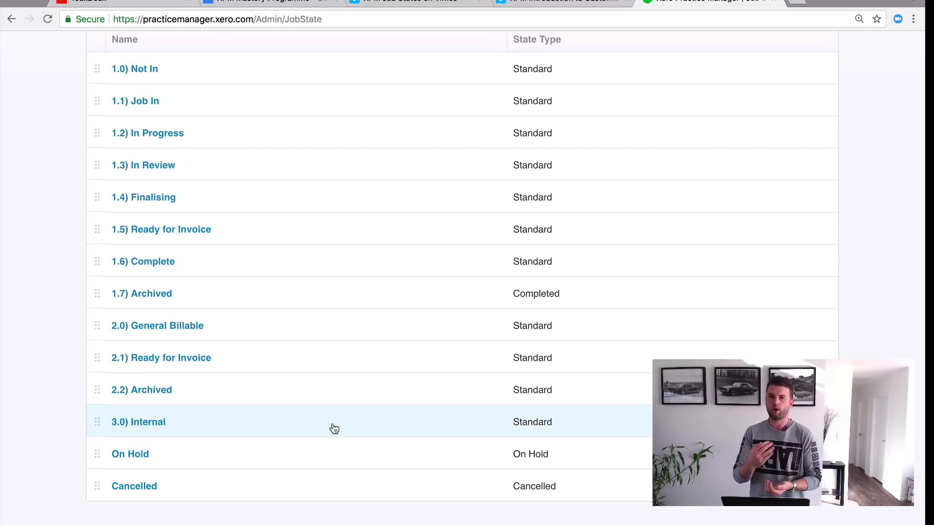
mouse_move(327, 432)
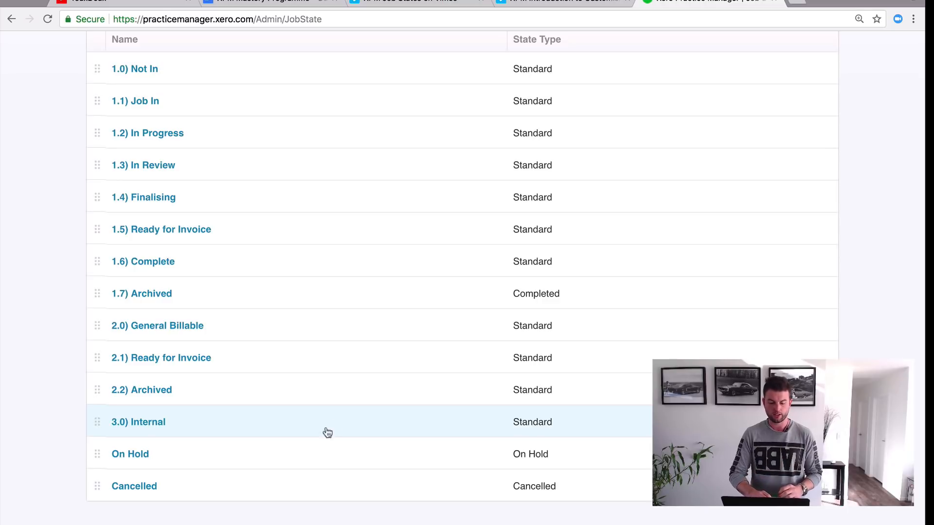
mouse_move(257, 492)
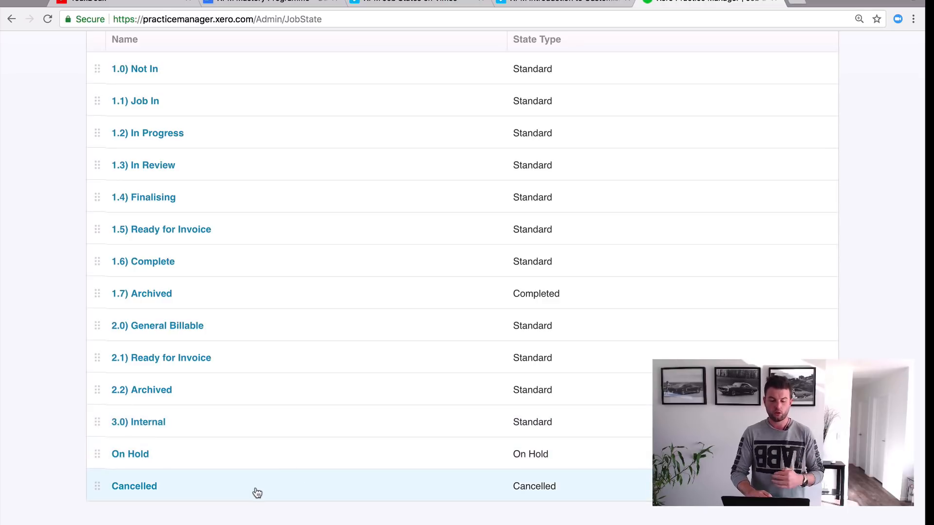
mouse_move(252, 478)
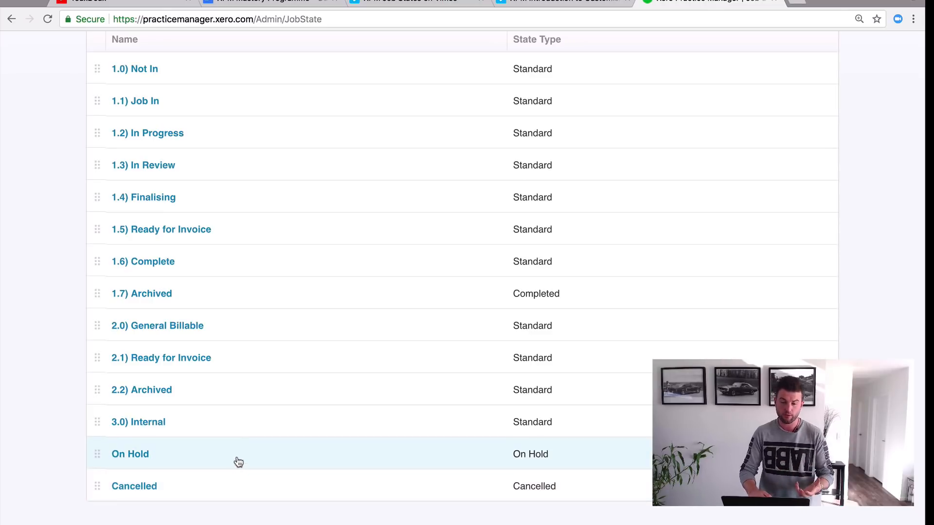
mouse_move(239, 473)
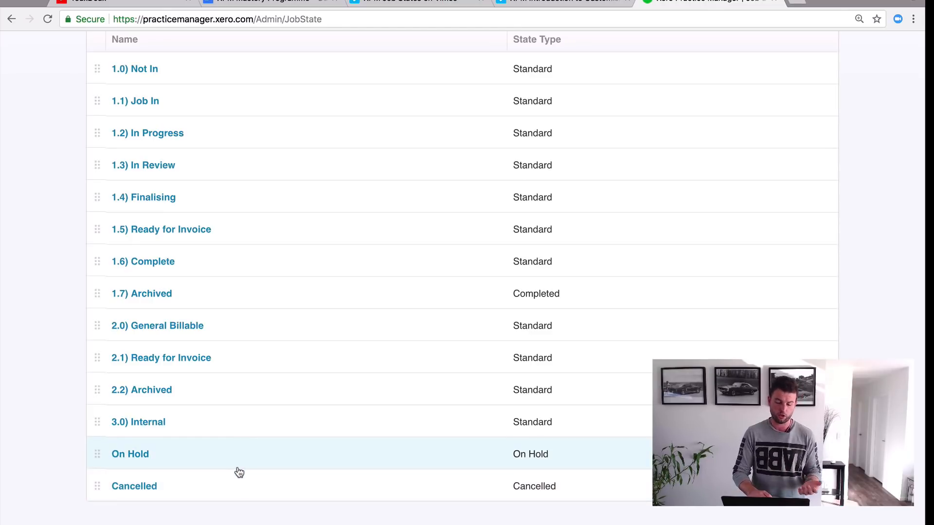
mouse_move(237, 486)
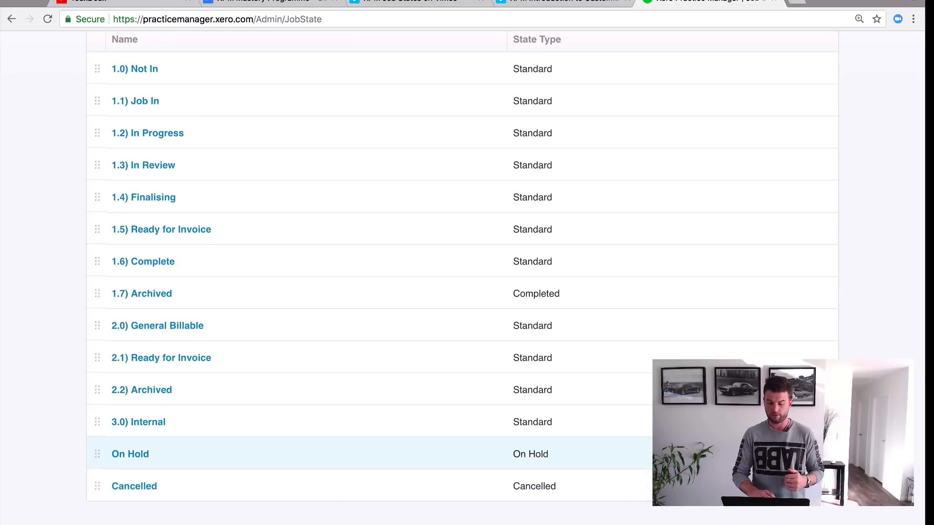
scroll("up", 3)
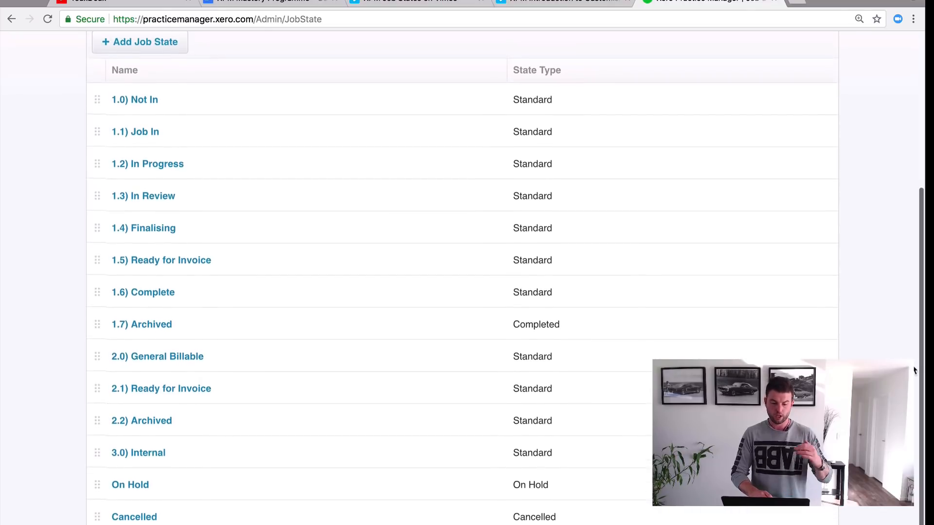
scroll("up", 3)
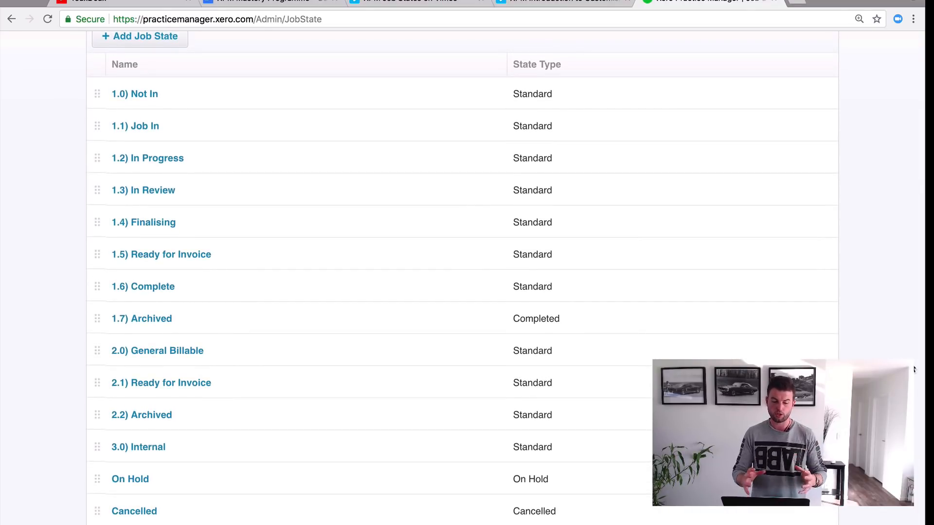